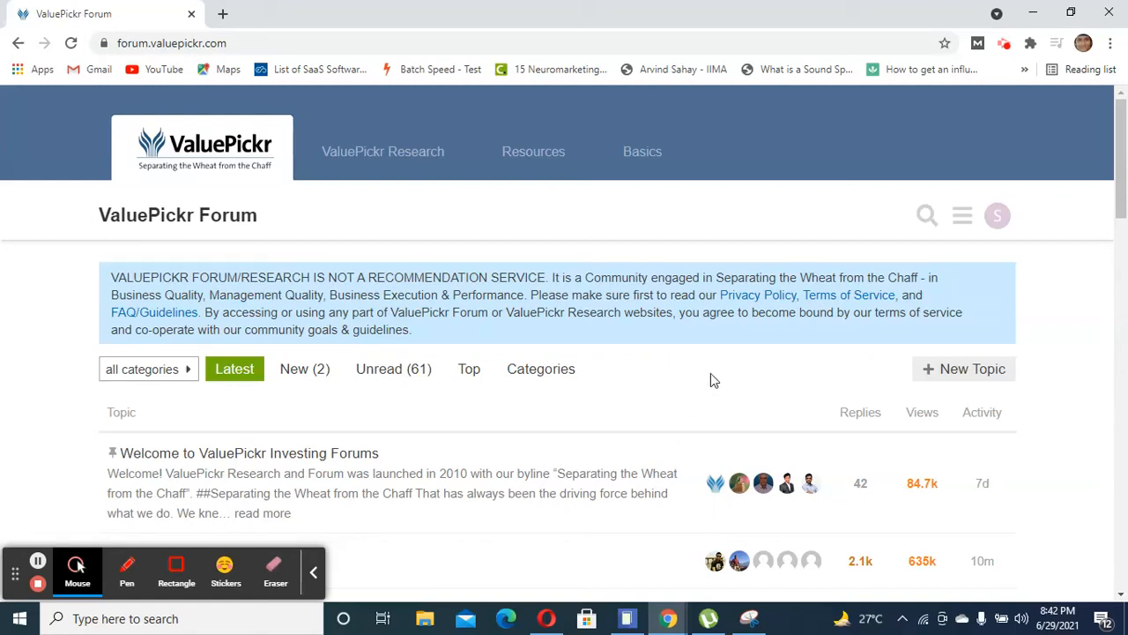
mouse_move(550, 256)
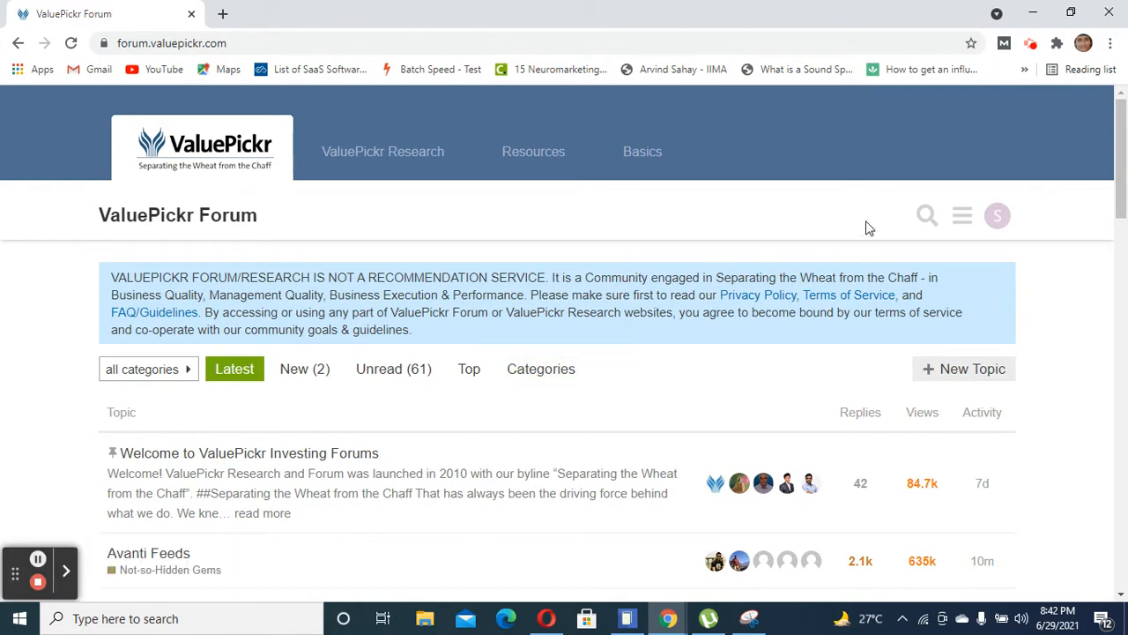
mouse_move(808, 273)
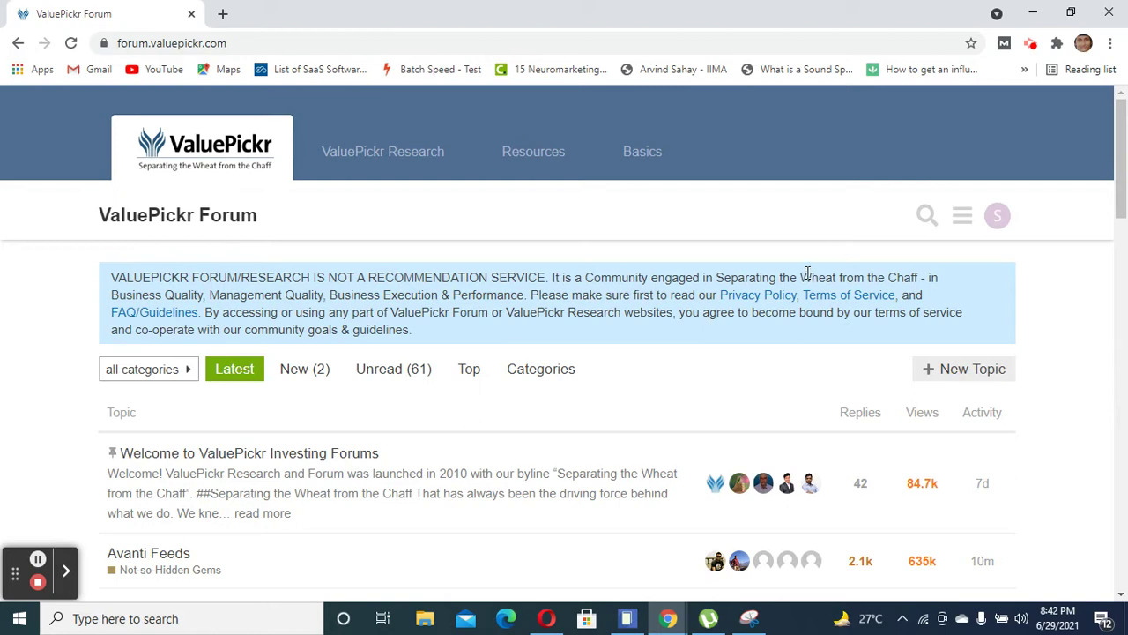
Step: Open Resources in a new tab and scroll through the NGL Finechem management Q&A post
right_click(533, 151)
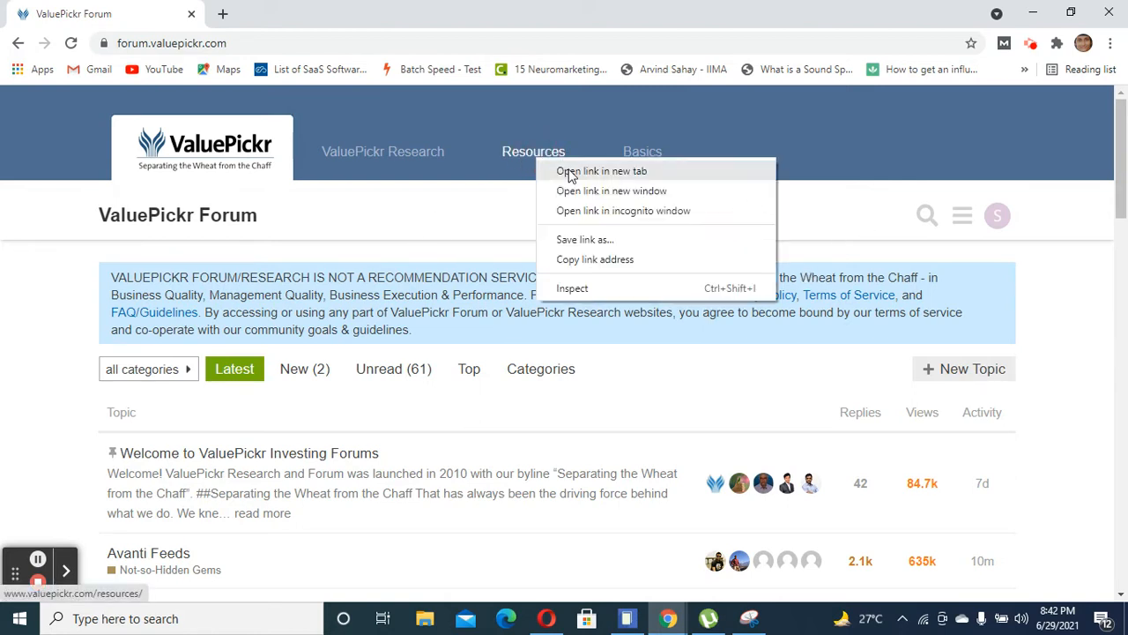
click(601, 170)
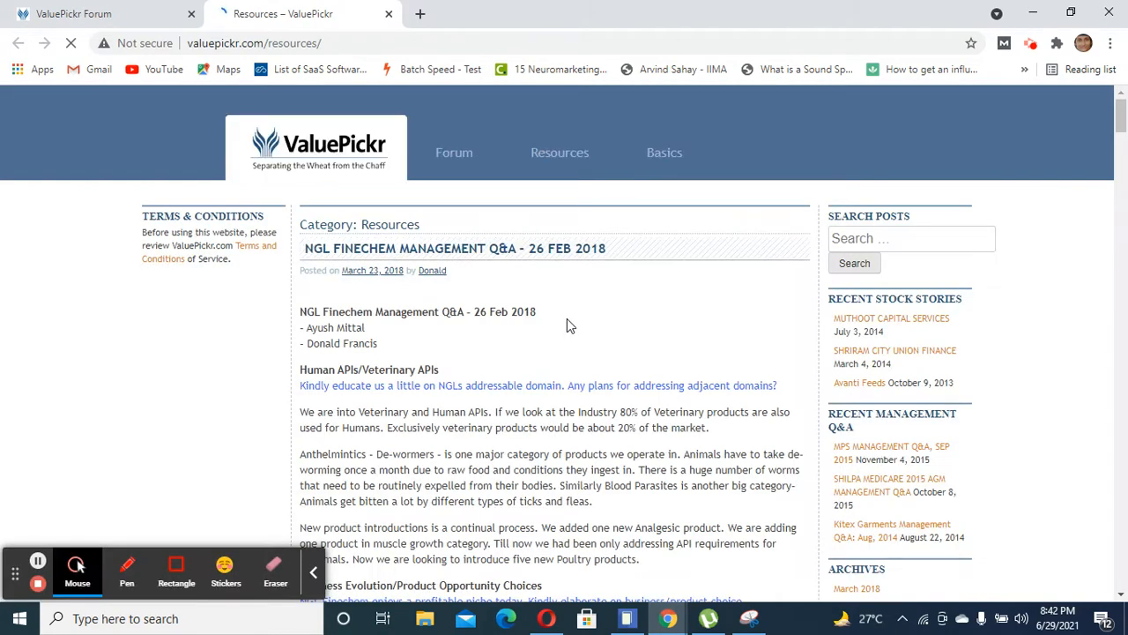
scroll(down, 3)
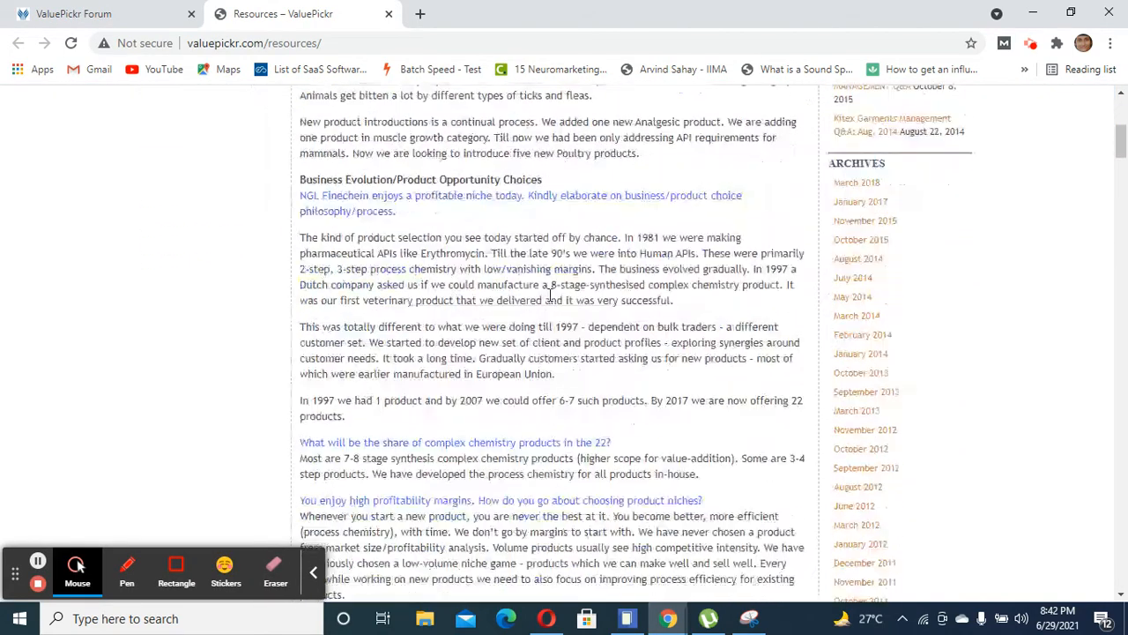
scroll(down, 3)
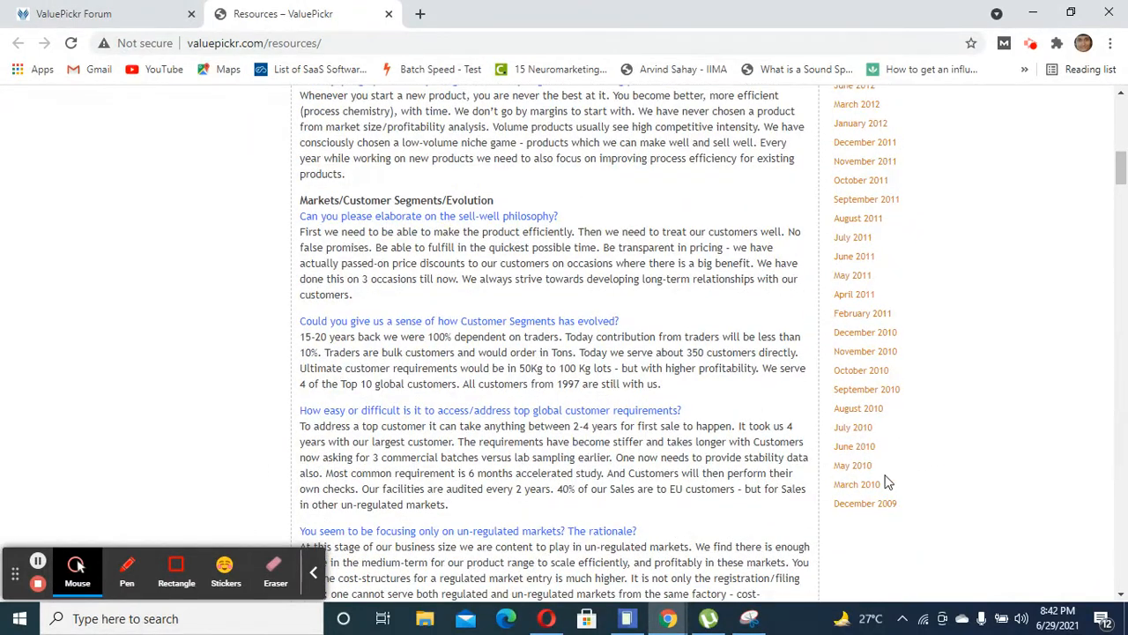
mouse_move(782, 434)
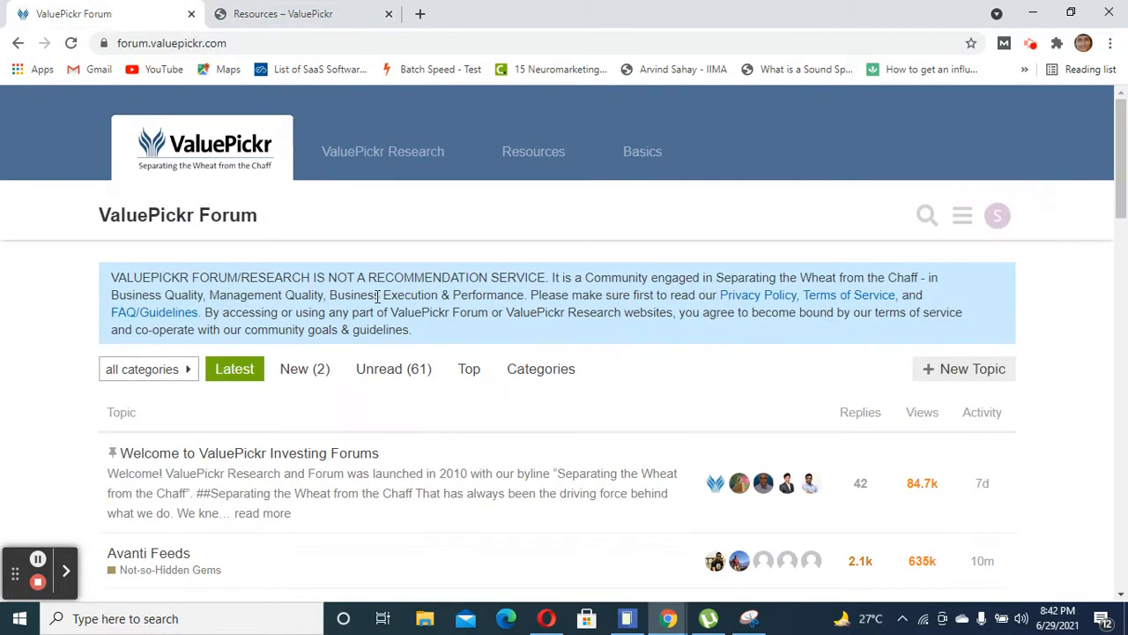
mouse_move(497, 401)
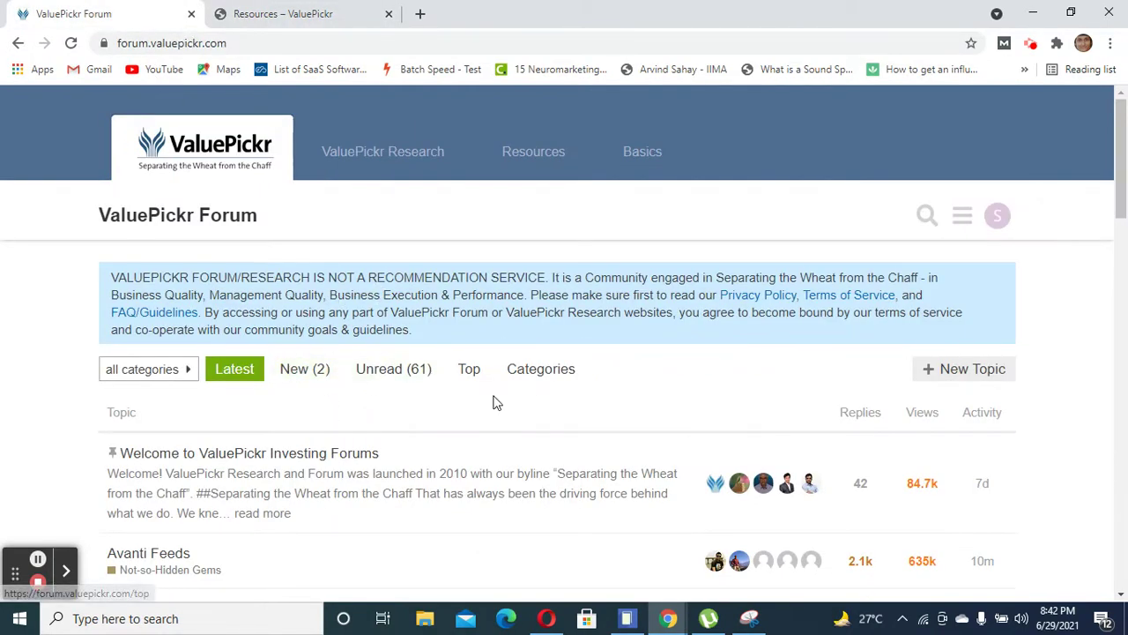
Step: Scroll the Latest topics list down to the Avanti Feeds thread and open it
scroll(down, 3)
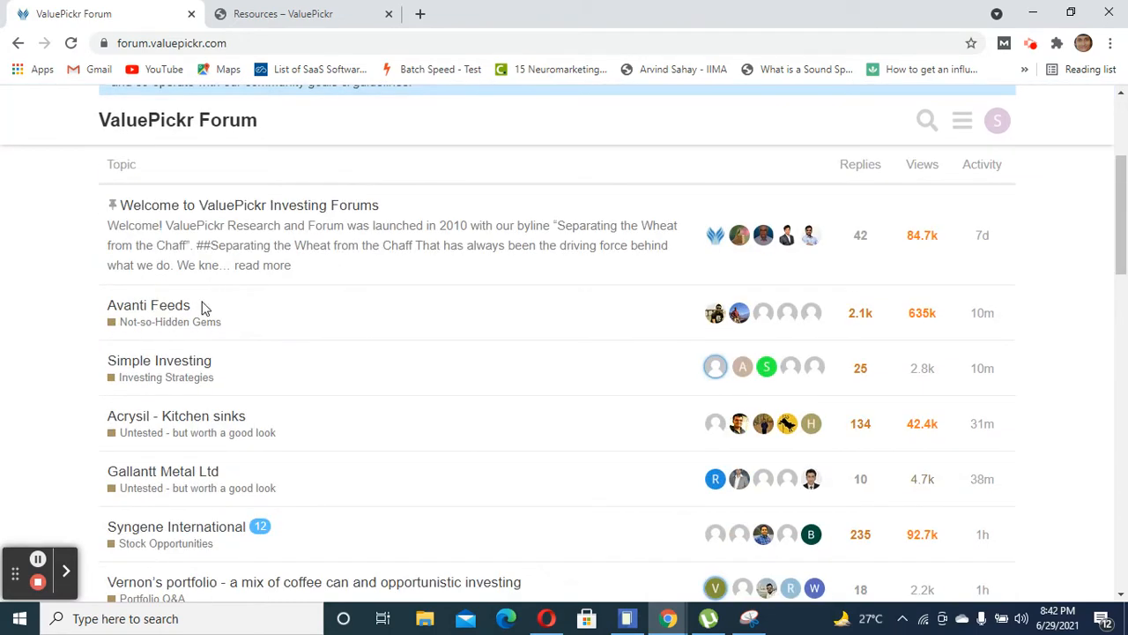
scroll(down, 3)
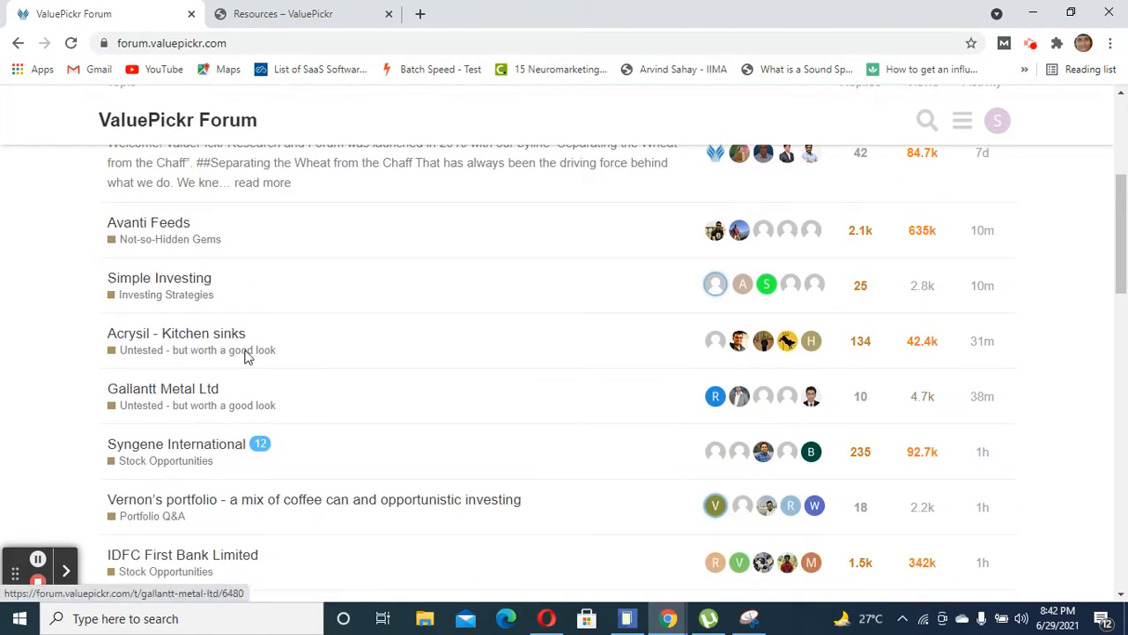
click(148, 222)
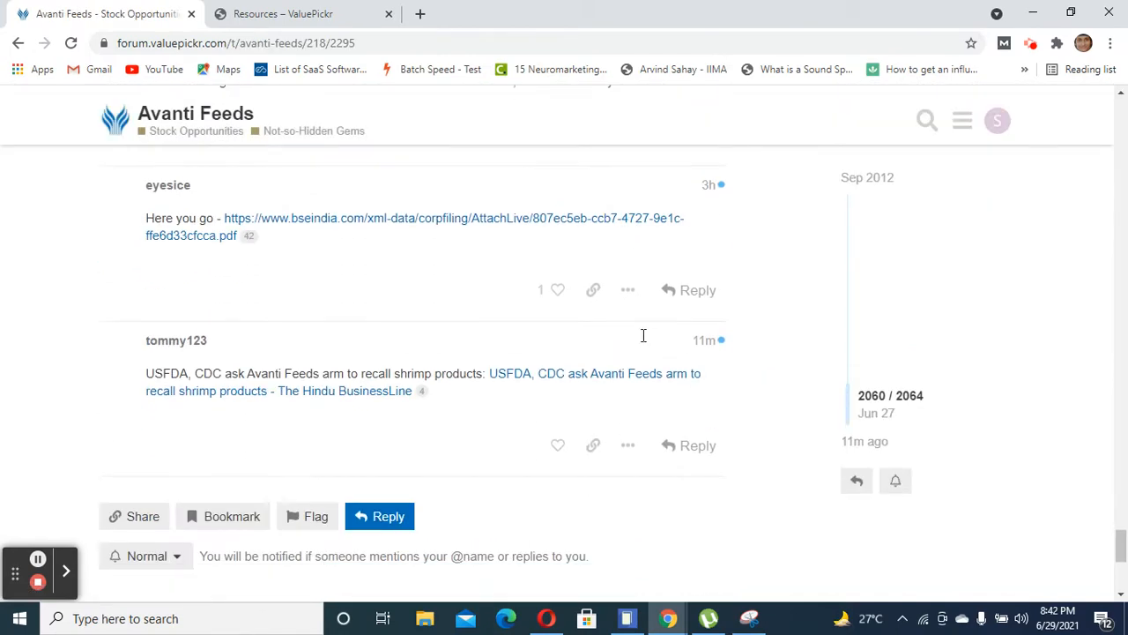
Step: Scroll through the final Avanti Feeds replies, then return home via the ValuePickr logo
scroll(down, 3)
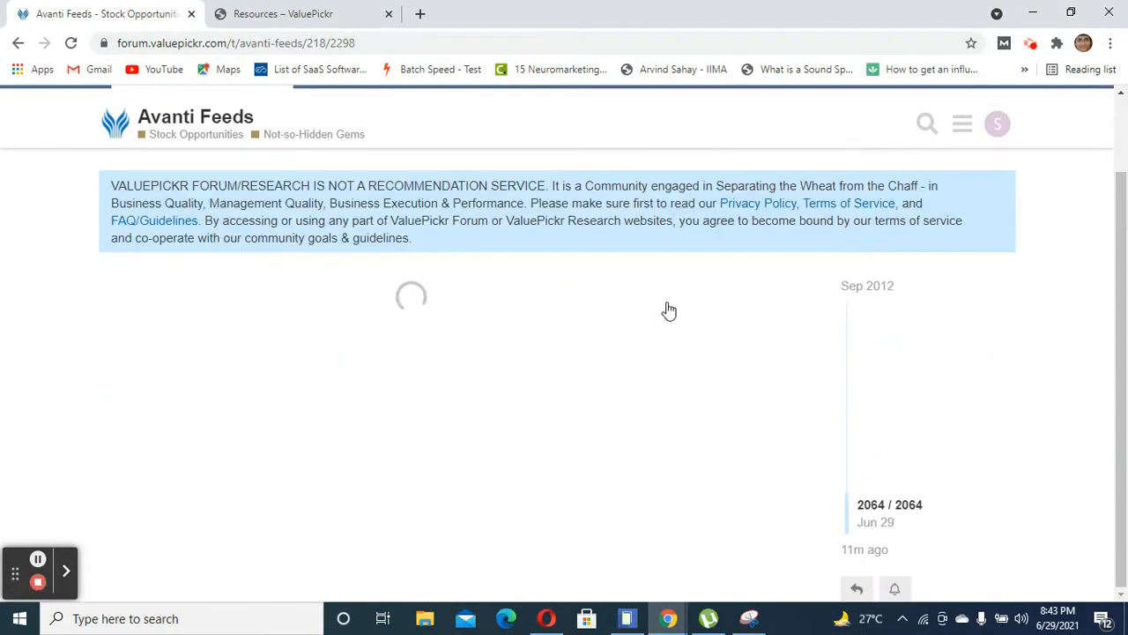
click(114, 117)
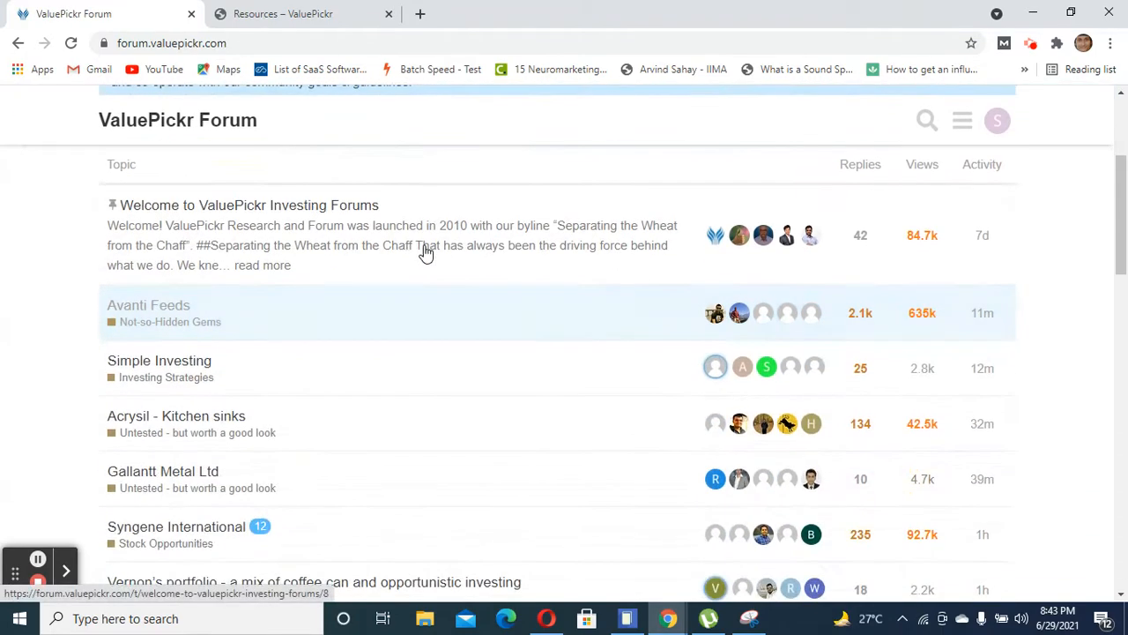
scroll(down, 3)
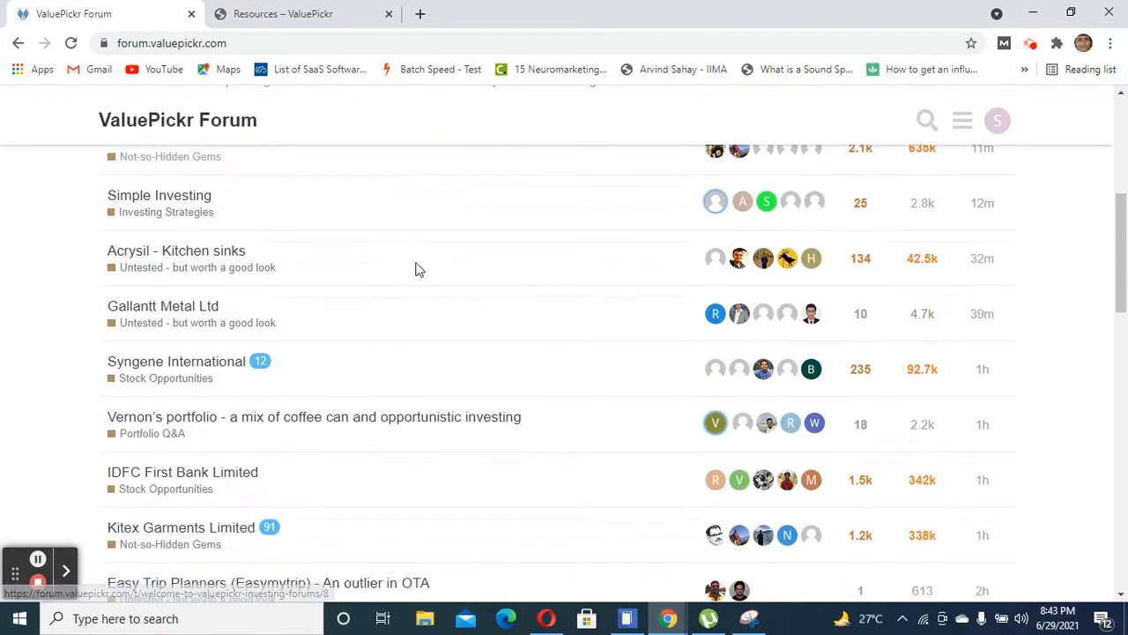
scroll(down, 3)
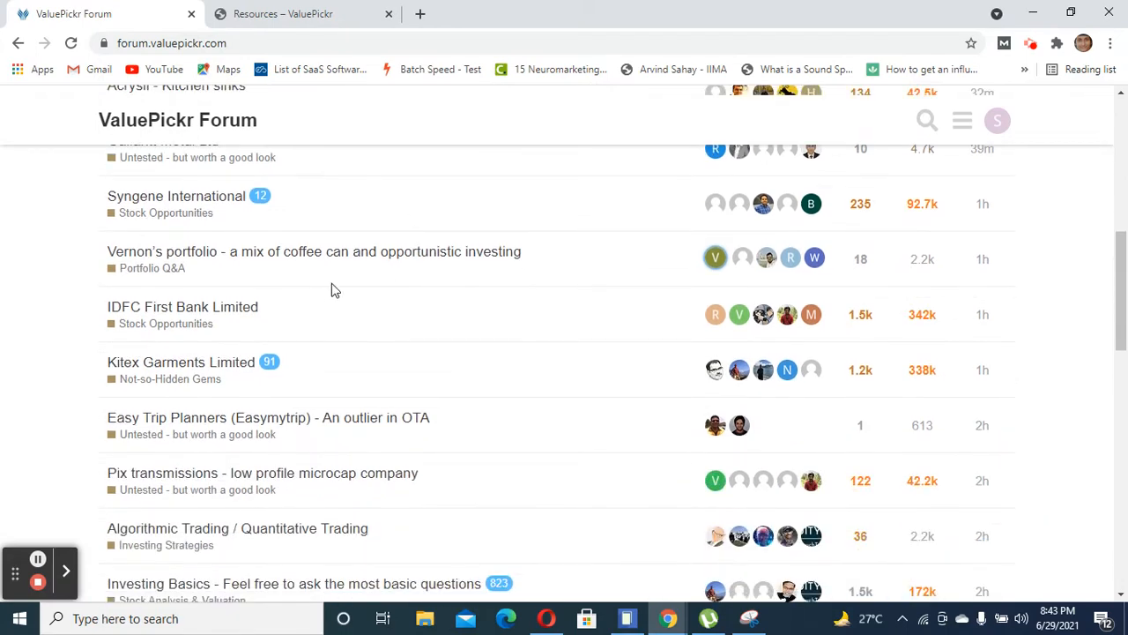
scroll(down, 3)
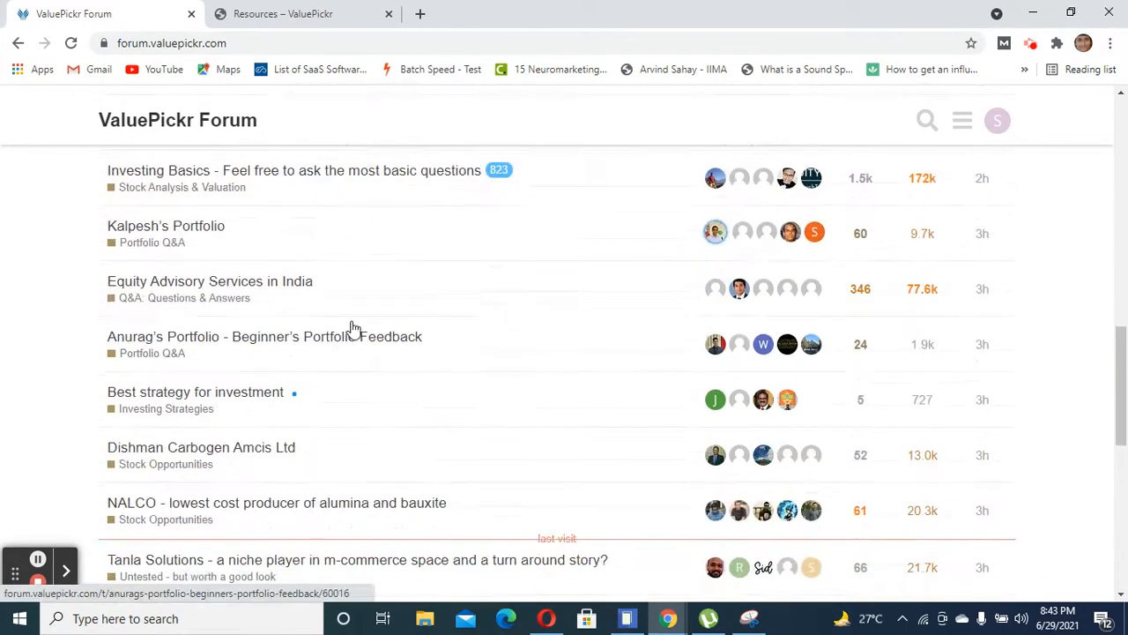
scroll(down, 3)
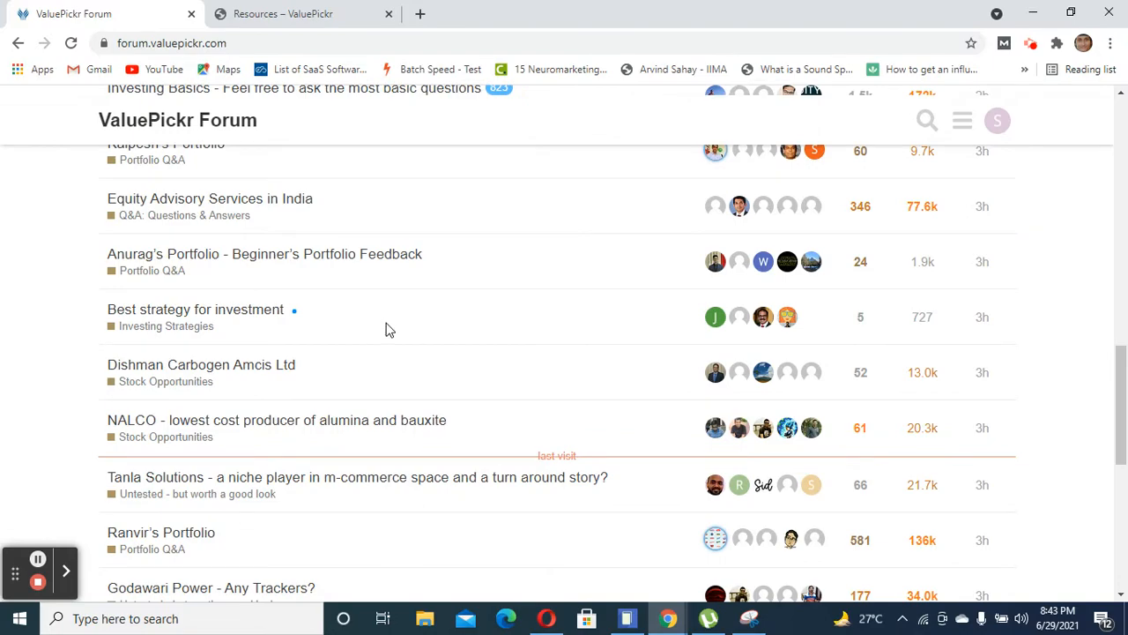
mouse_move(381, 311)
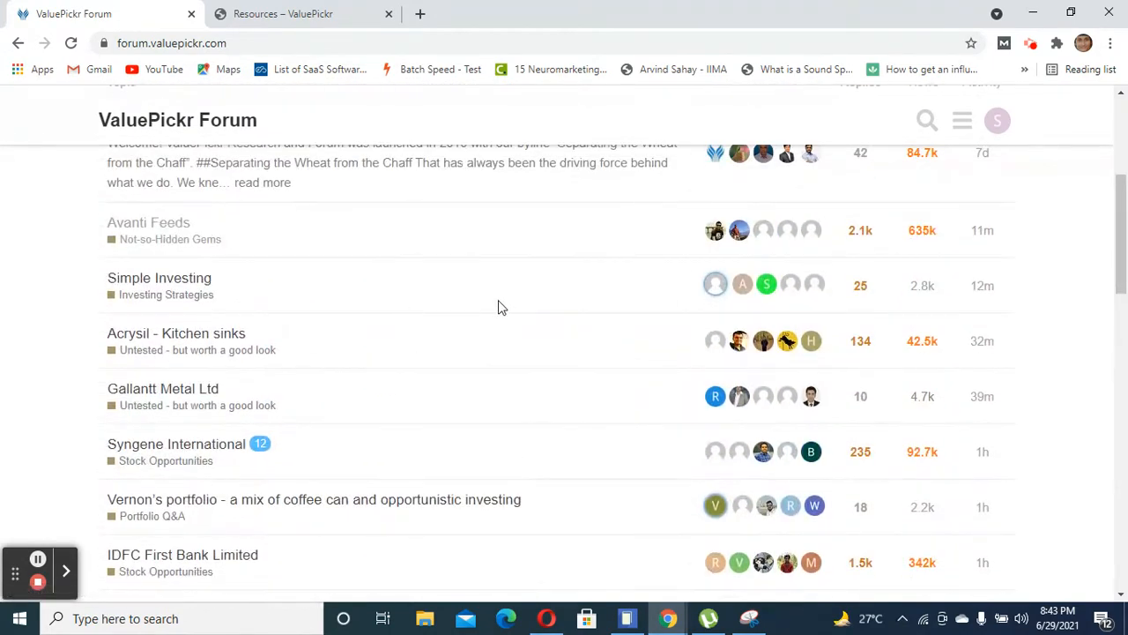
scroll(up, 3)
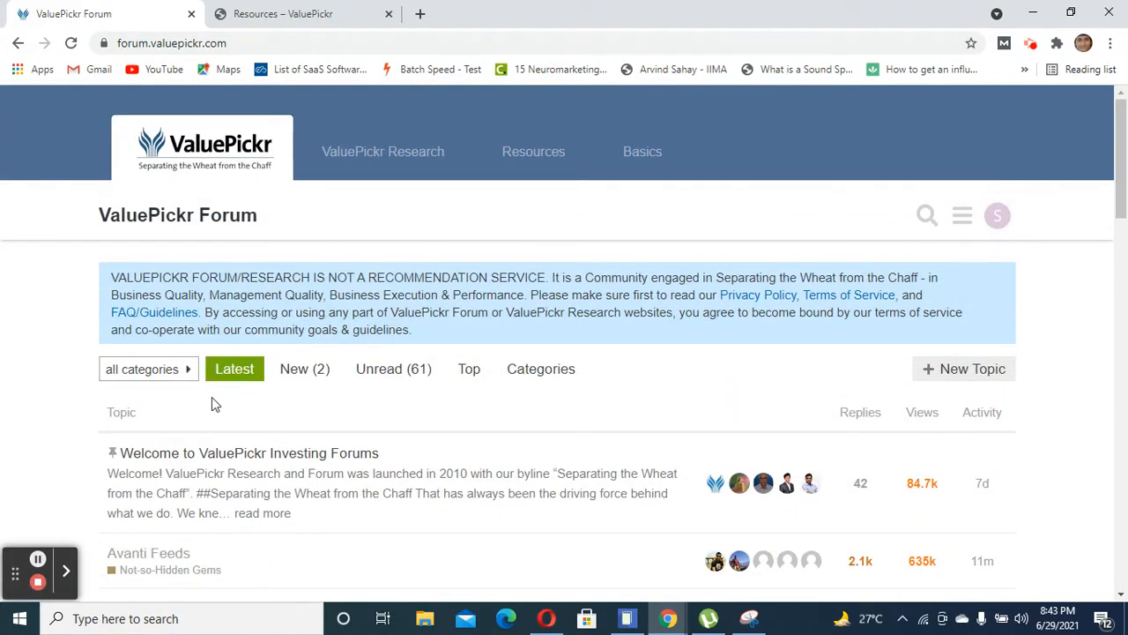
scroll(down, 3)
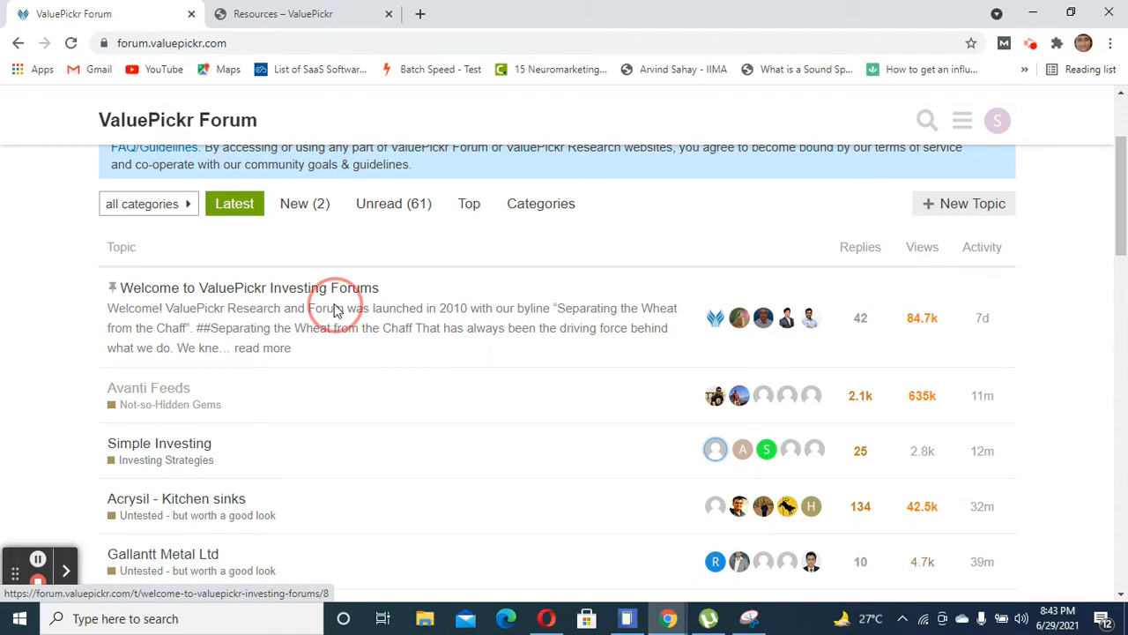
click(249, 287)
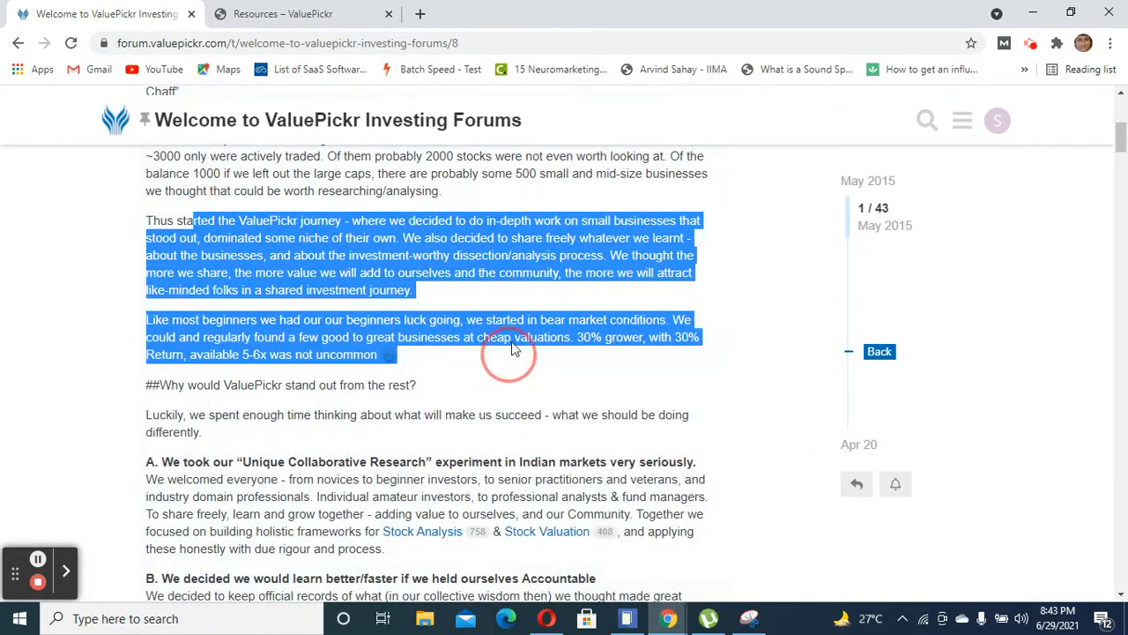
scroll(down, 3)
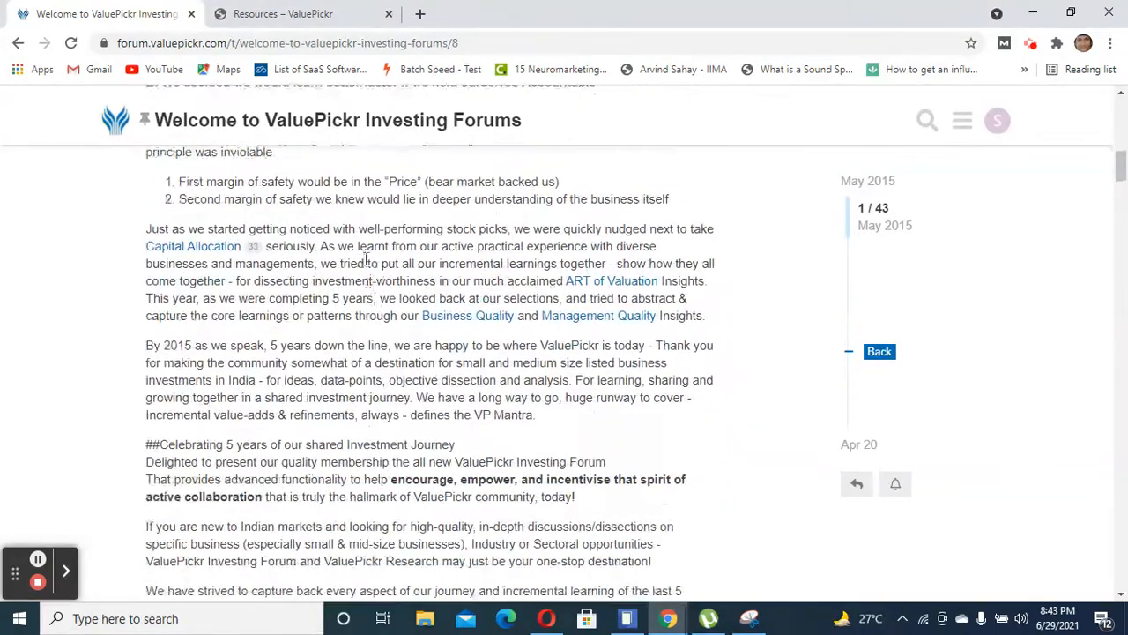
scroll(down, 3)
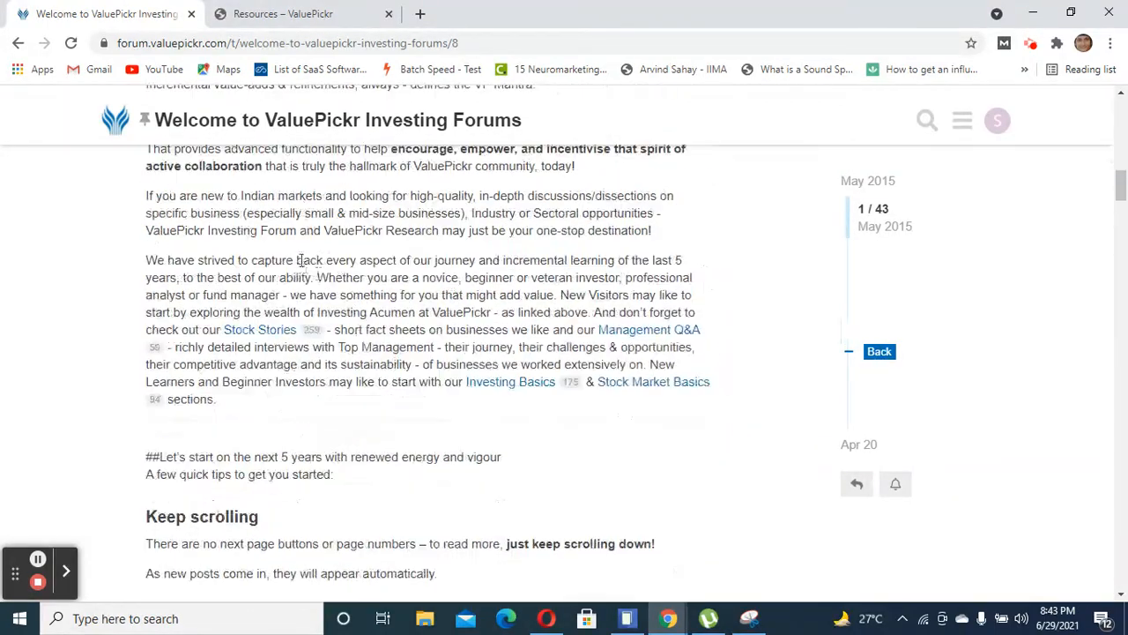
scroll(down, 3)
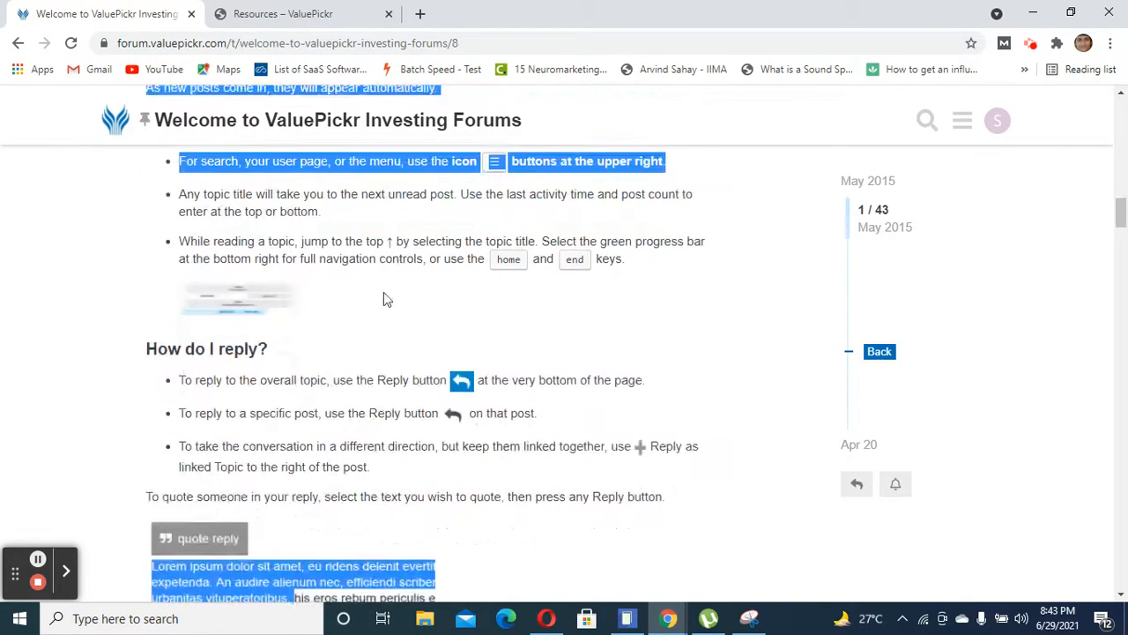
scroll(down, 3)
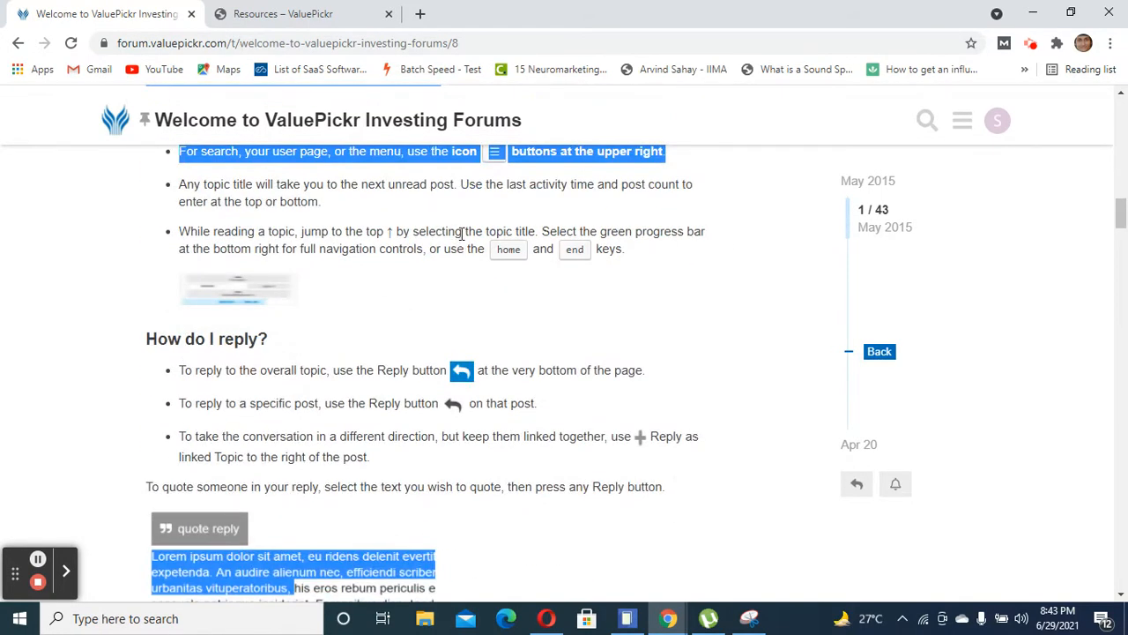
scroll(down, 3)
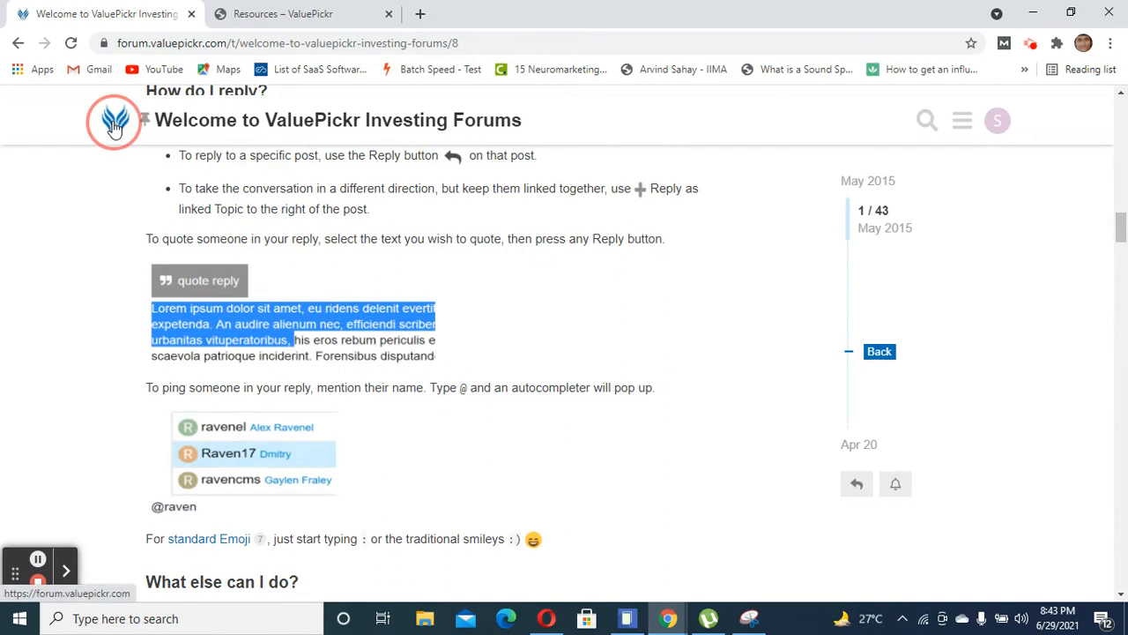
click(108, 122)
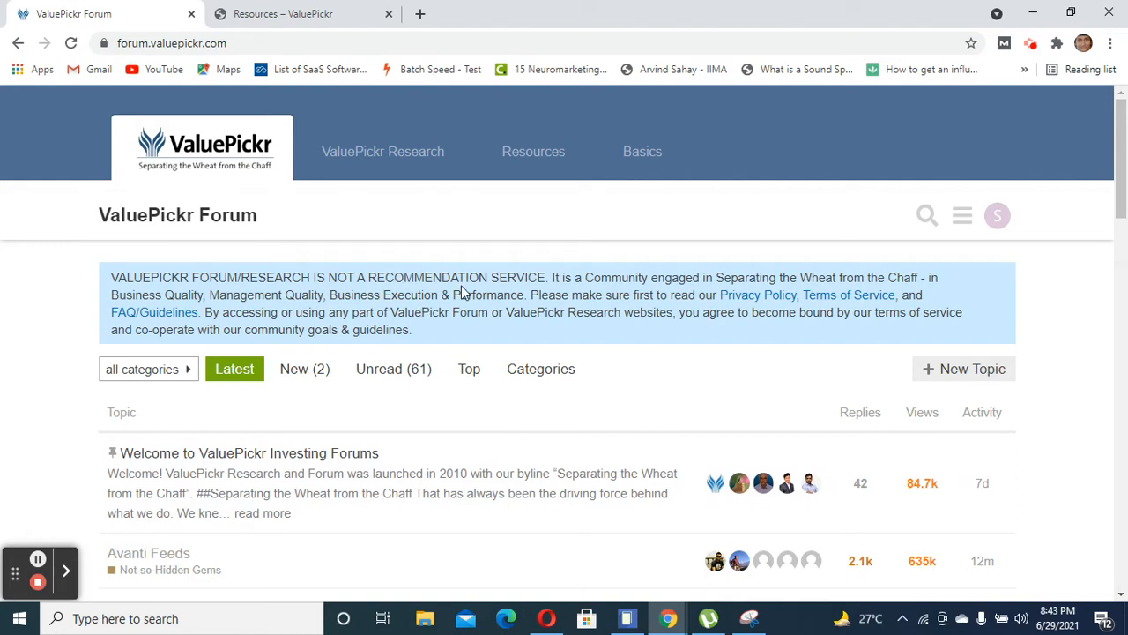
mouse_move(466, 284)
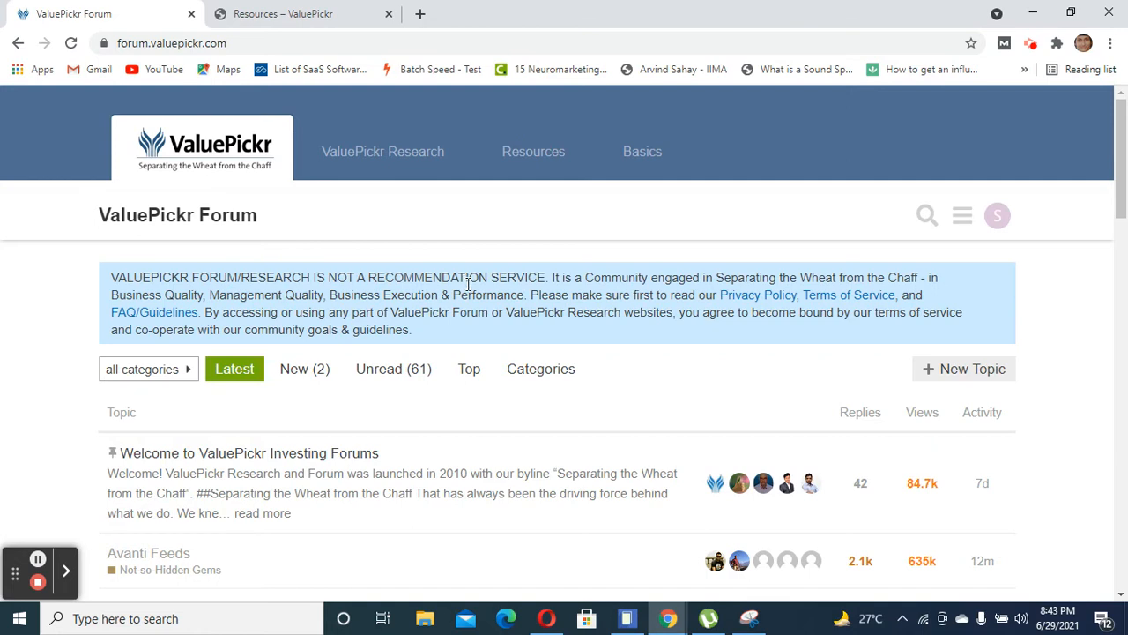
mouse_move(421, 313)
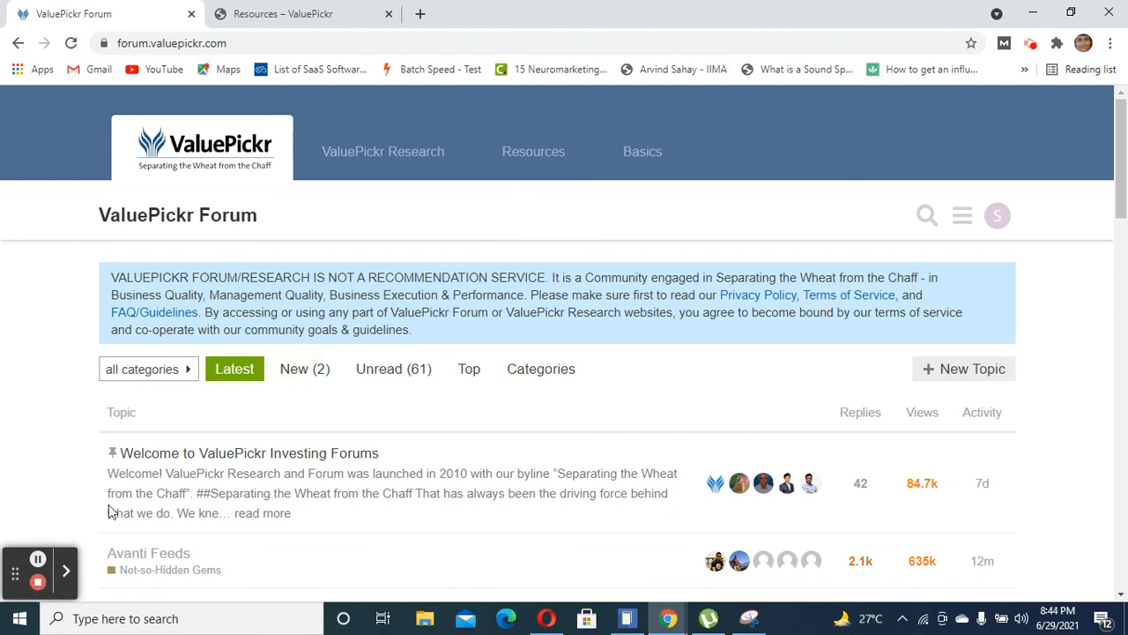
mouse_move(234, 368)
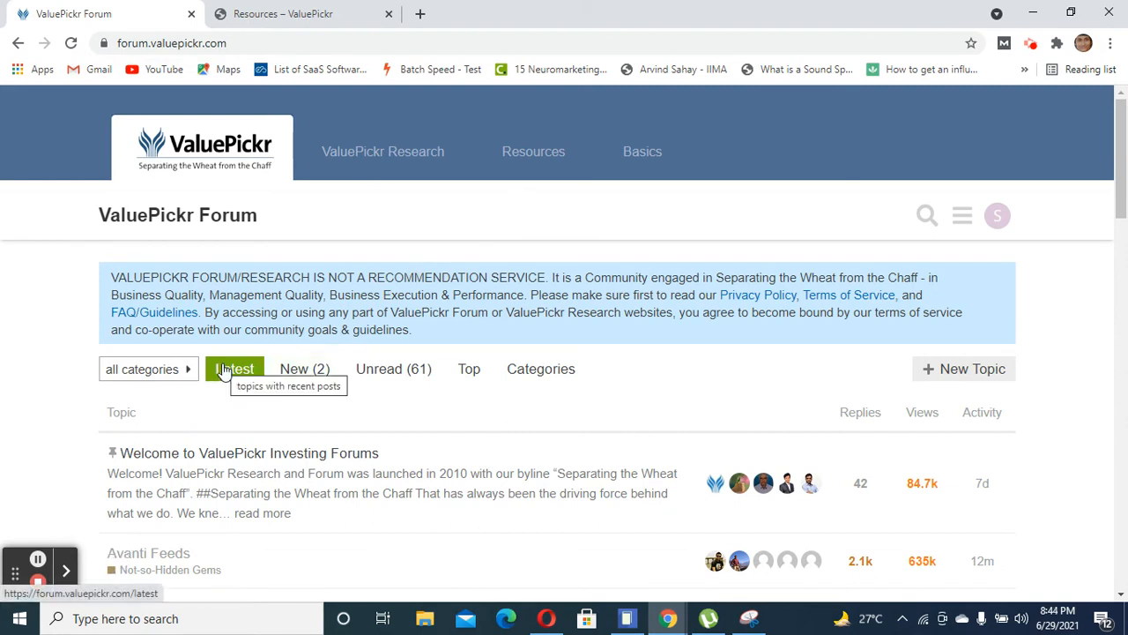